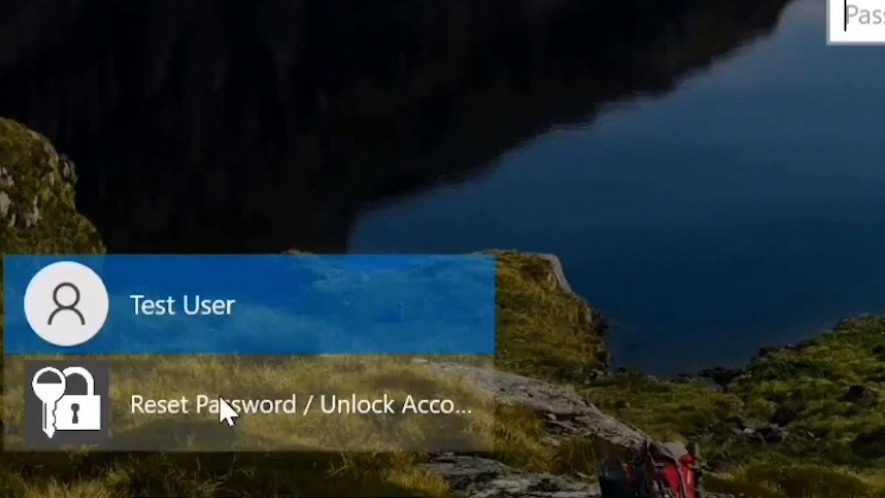
mouse_move(277, 426)
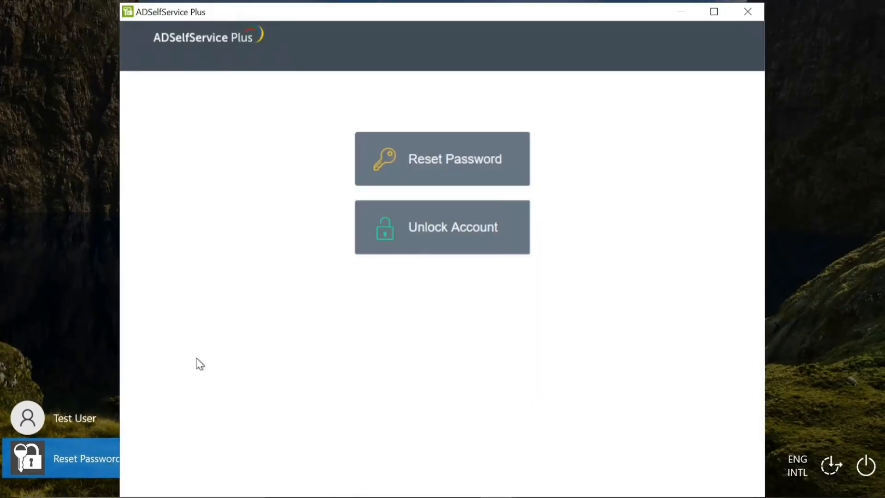
mouse_move(446, 159)
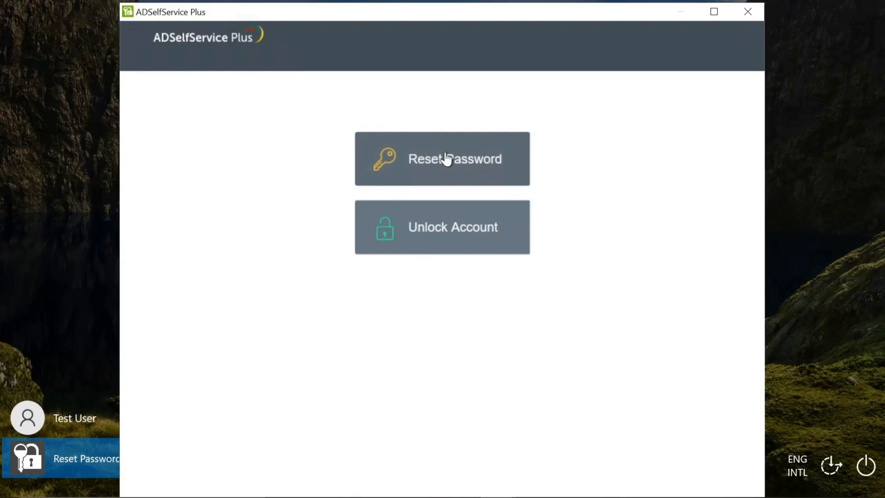
Step: Start the forgotten-password reset, bringing up the username and TESTDOMAIN domain form
left_click(441, 159)
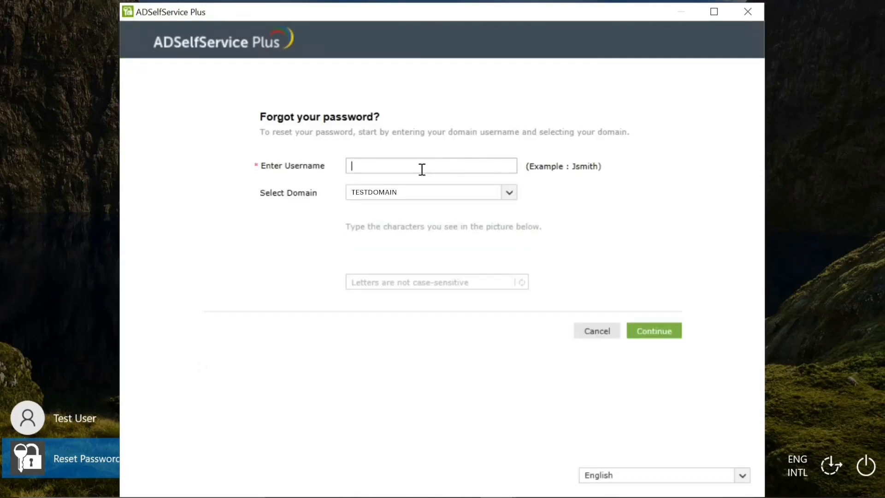
Step: Submit username testuser1 on TESTDOMAIN with picture code 8p3r42 to reach the security questions
type("t")
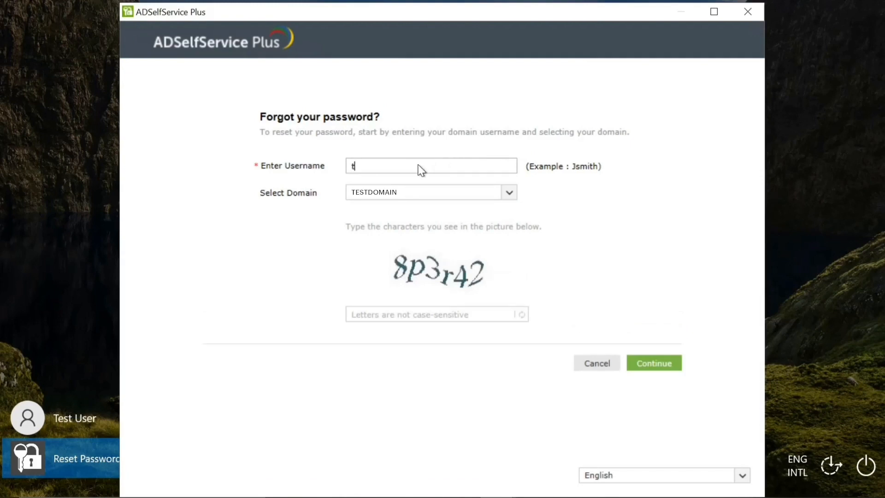
type("estuser1")
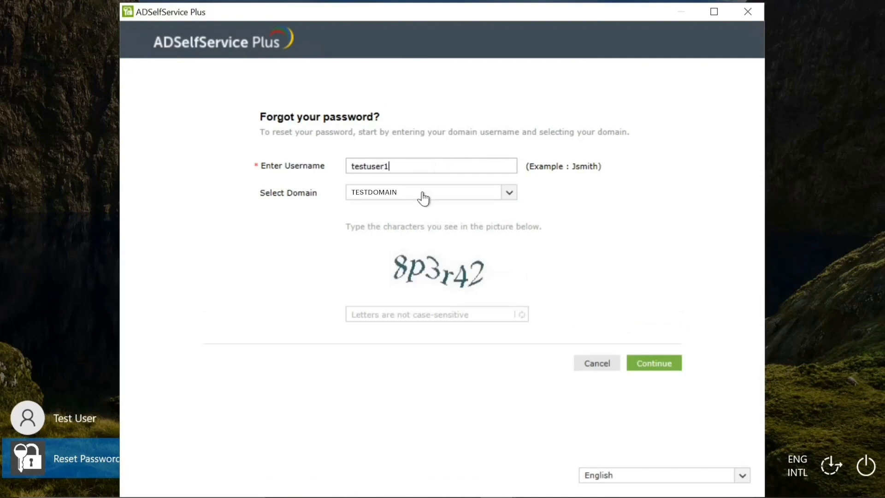
type("8")
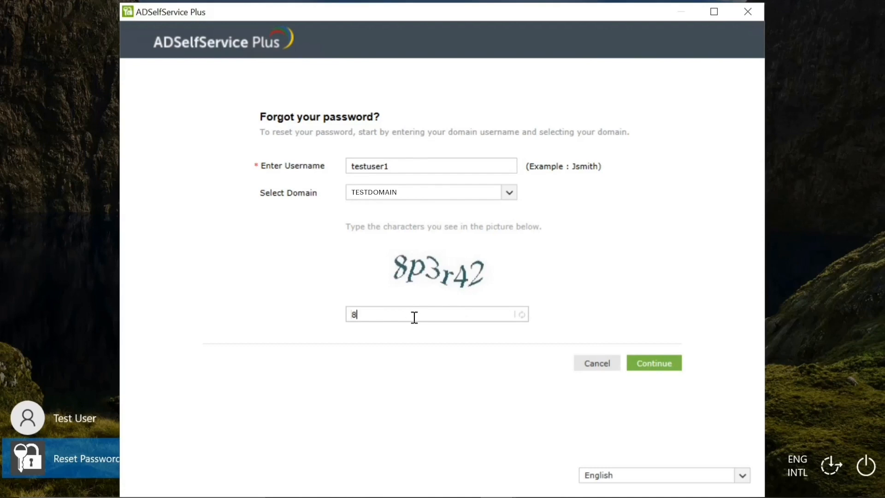
type("p3r")
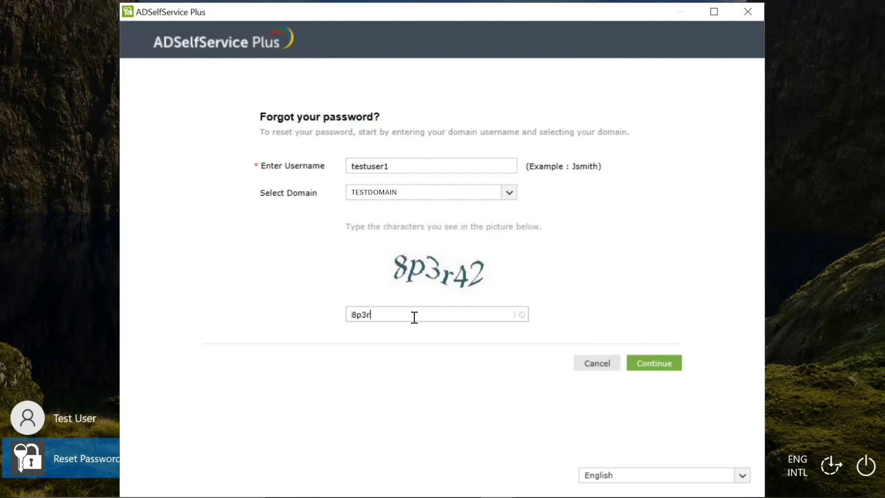
type("42")
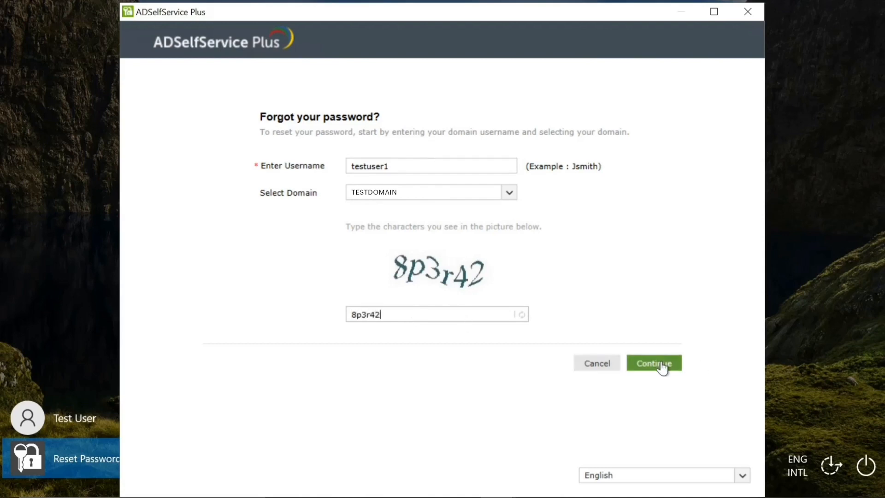
left_click(653, 363)
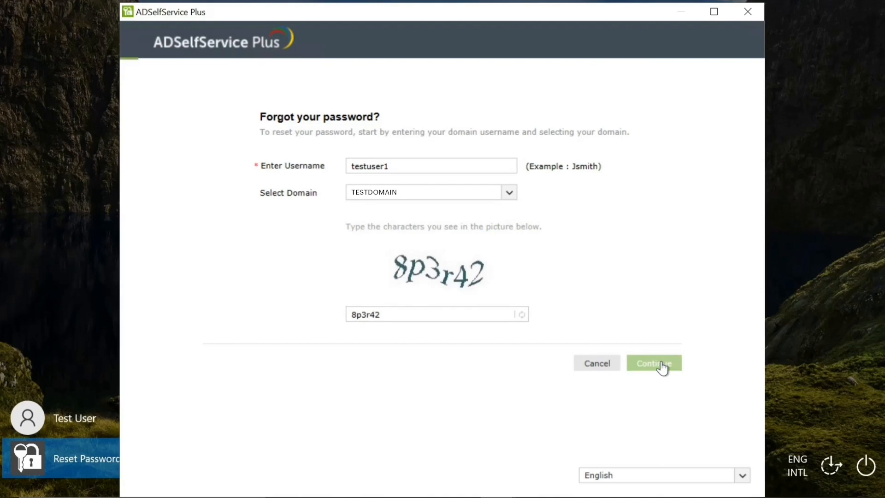
left_click(653, 363)
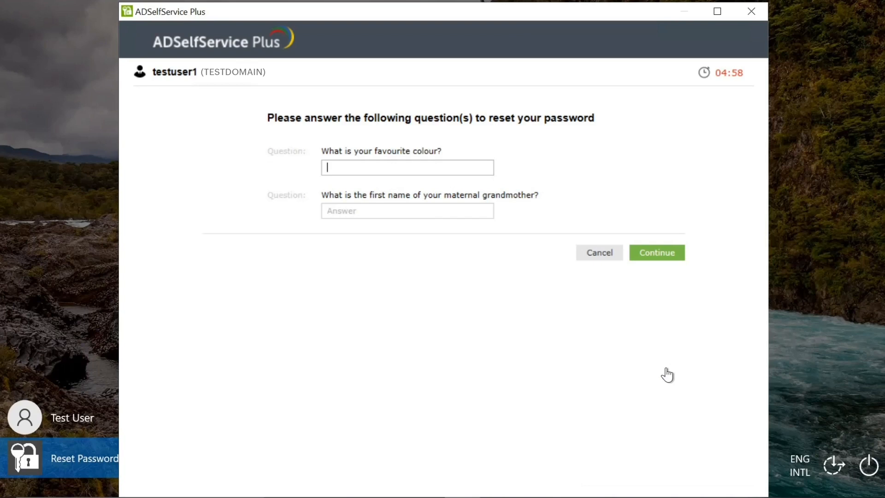
mouse_move(463, 168)
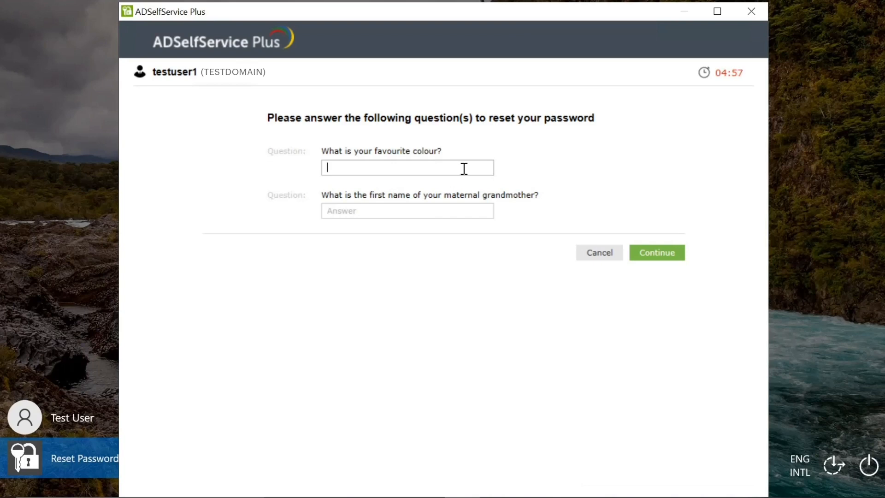
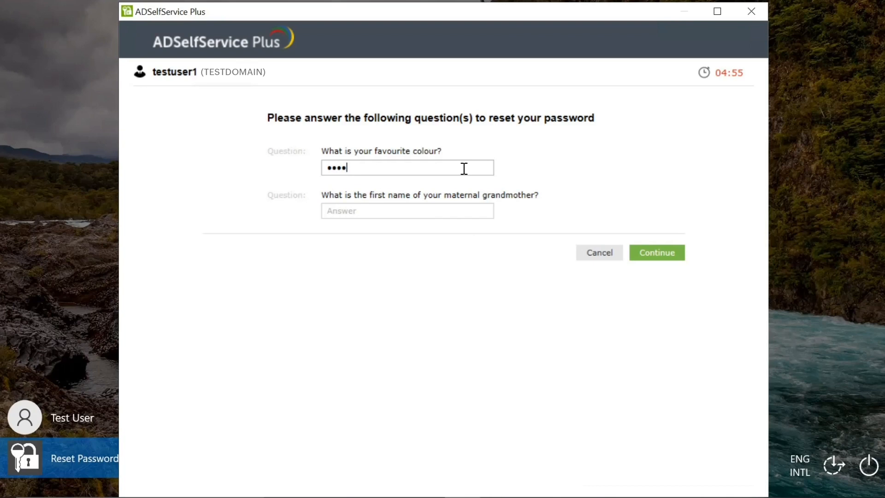
left_click(407, 210)
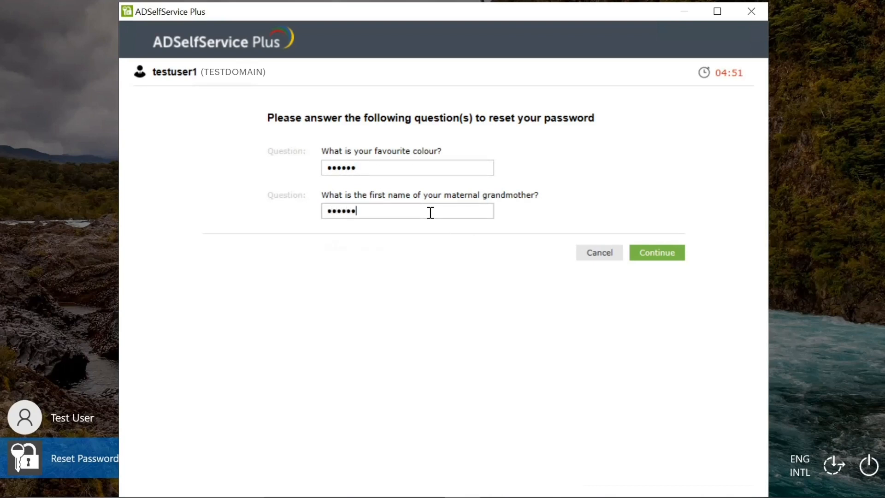
left_click(656, 252)
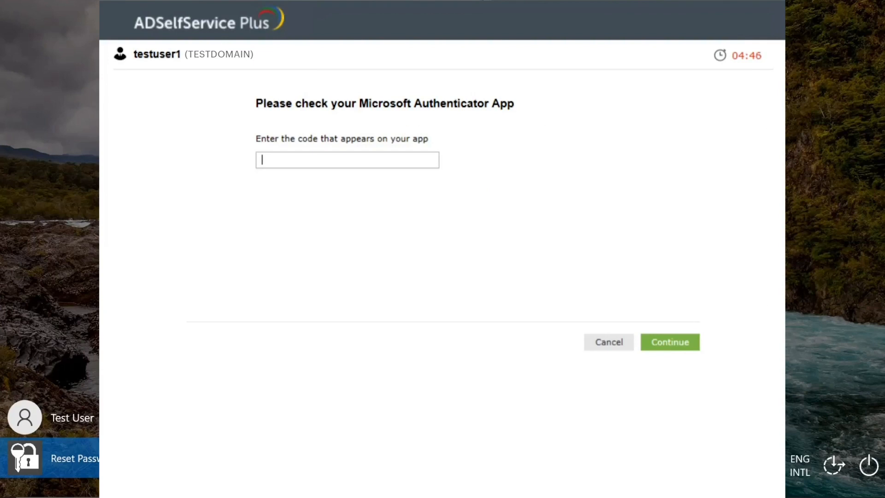
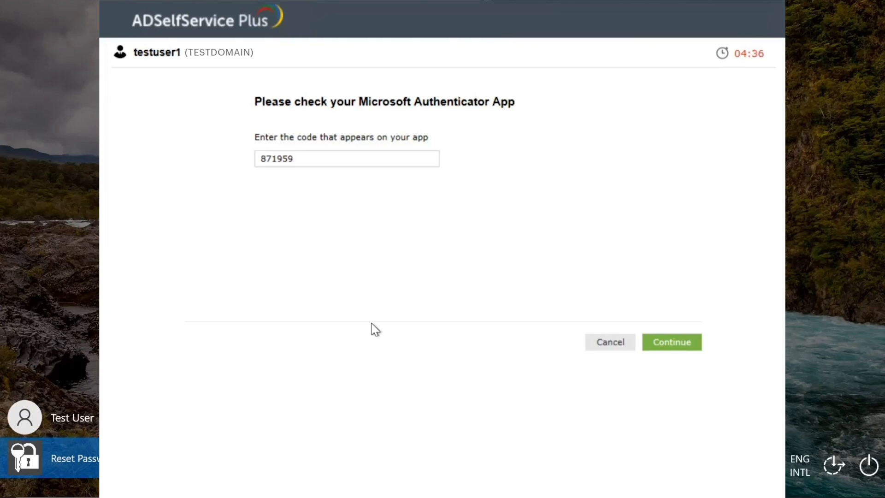
mouse_move(672, 341)
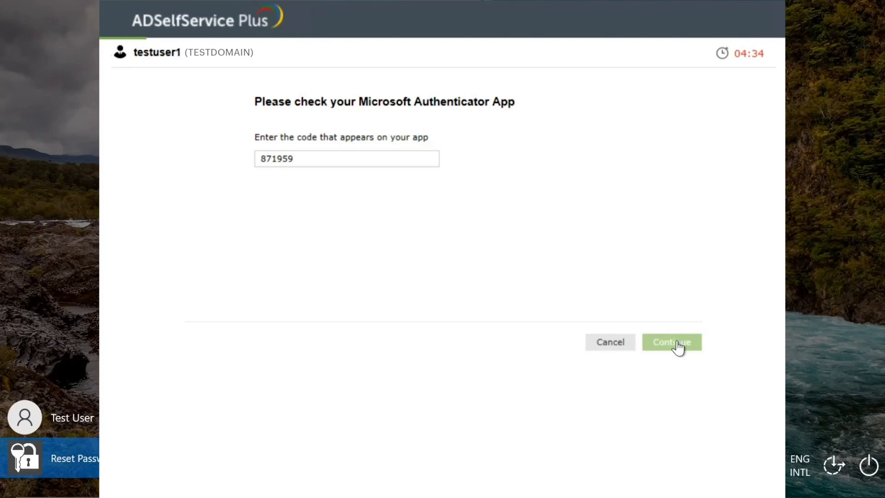
left_click(671, 342)
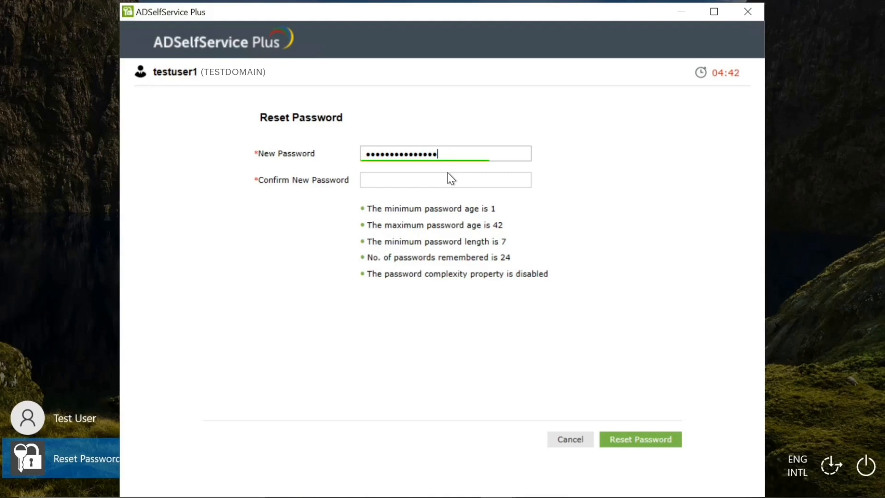
Step: Confirm and apply the new password for testuser1, then close the reset window
left_click(446, 180)
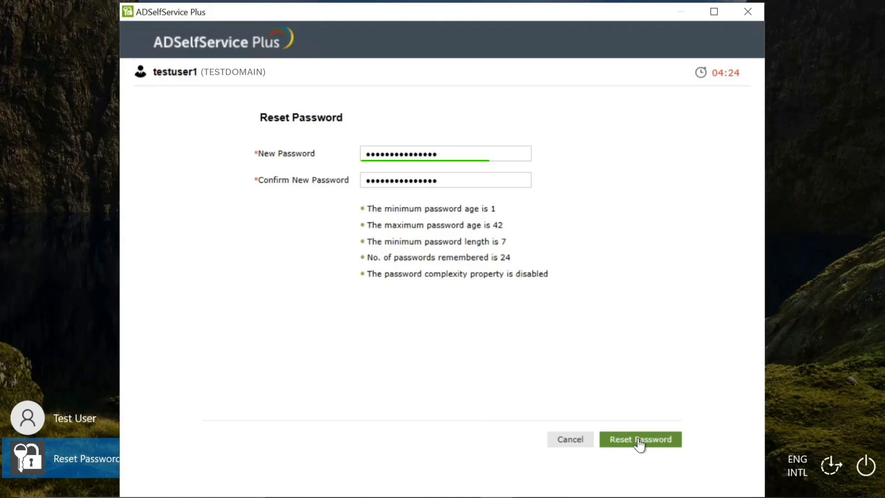
left_click(639, 439)
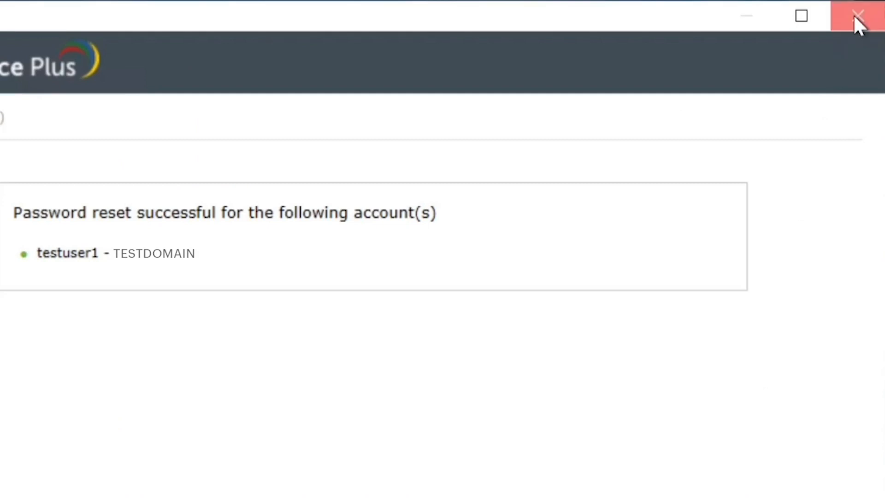
left_click(857, 16)
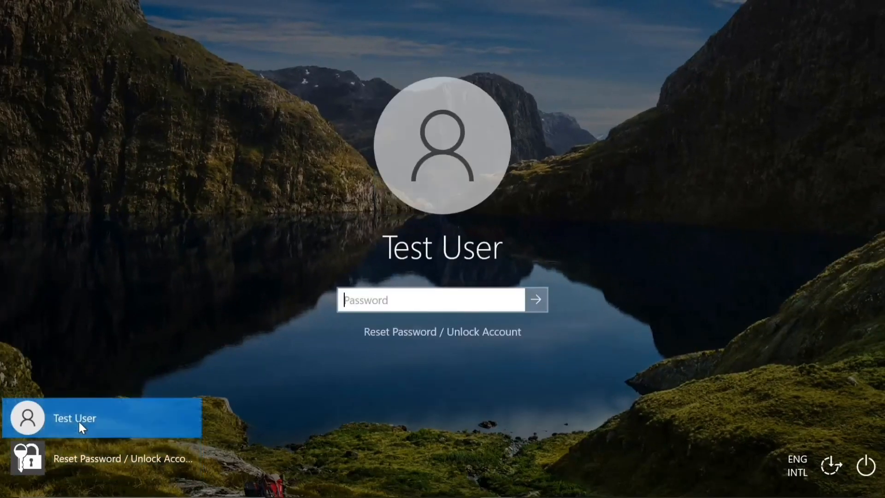
Step: Sign in as Test User at the Windows login screen with the new password
type("••")
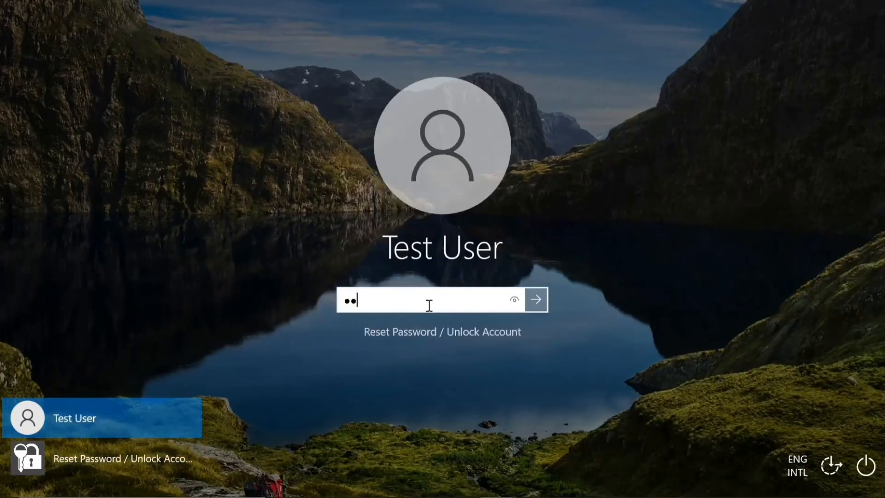
type("password")
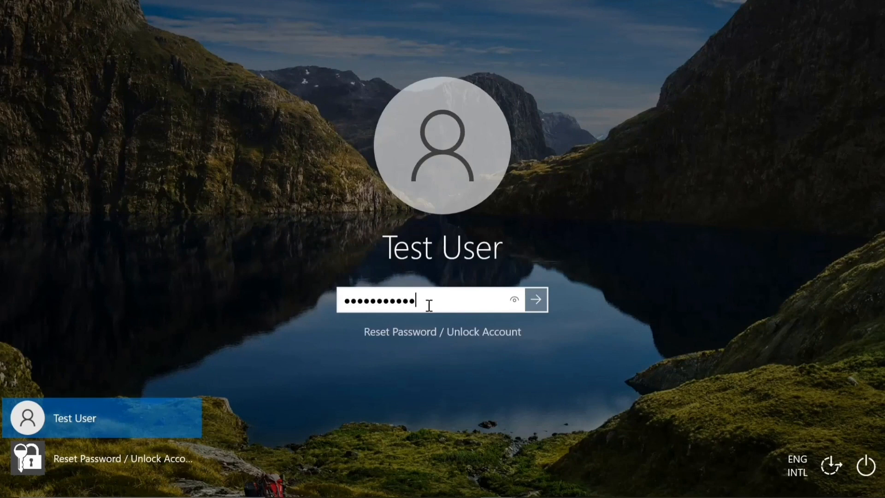
left_click(534, 299)
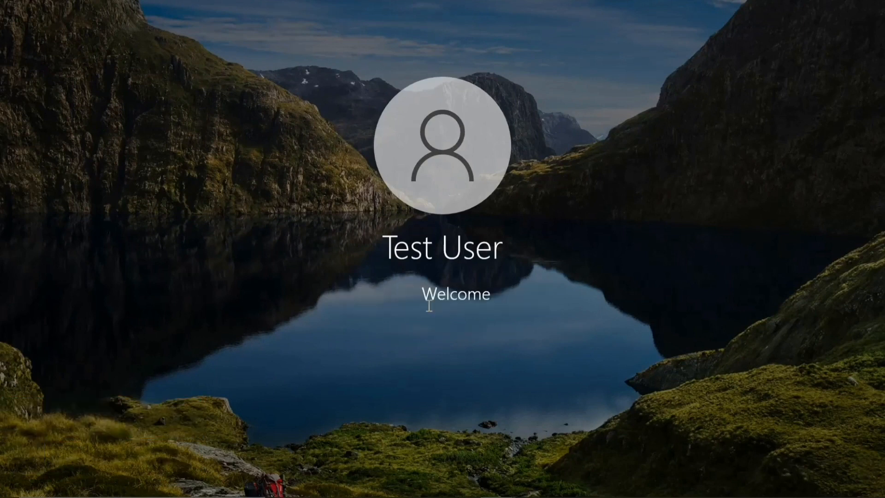